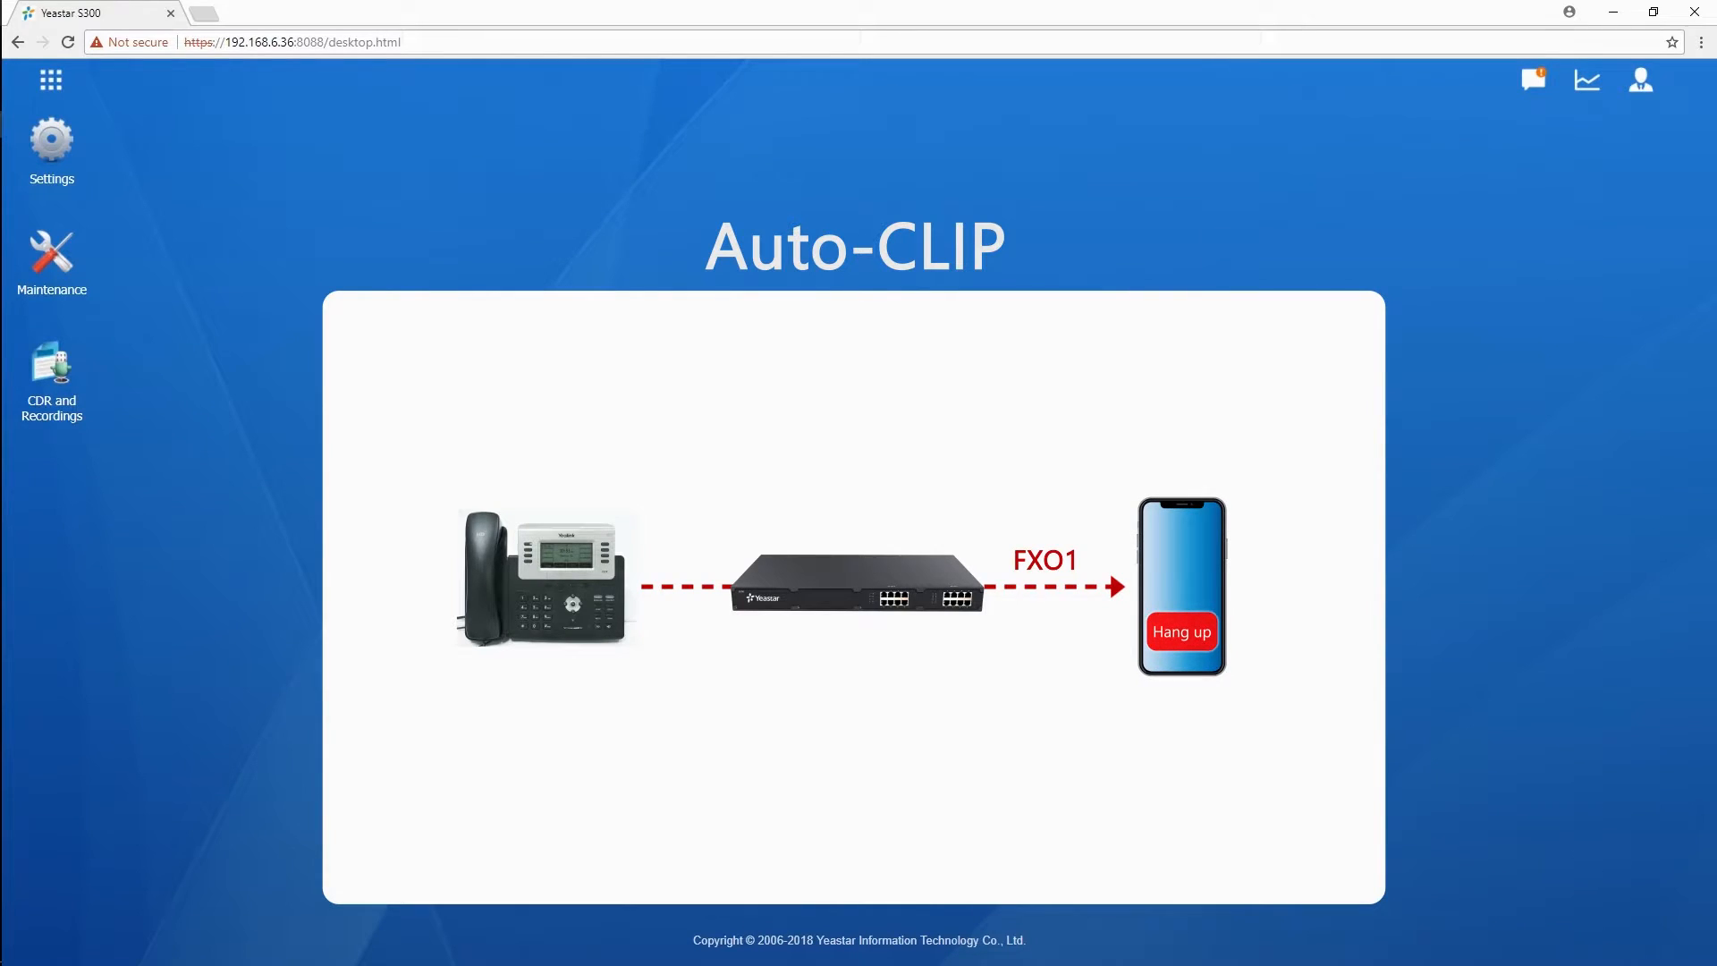
- Add FXO_1, CDMA1-7 and AAA as the AutoCLIP route's selected member trunks
left_click(1180, 632)
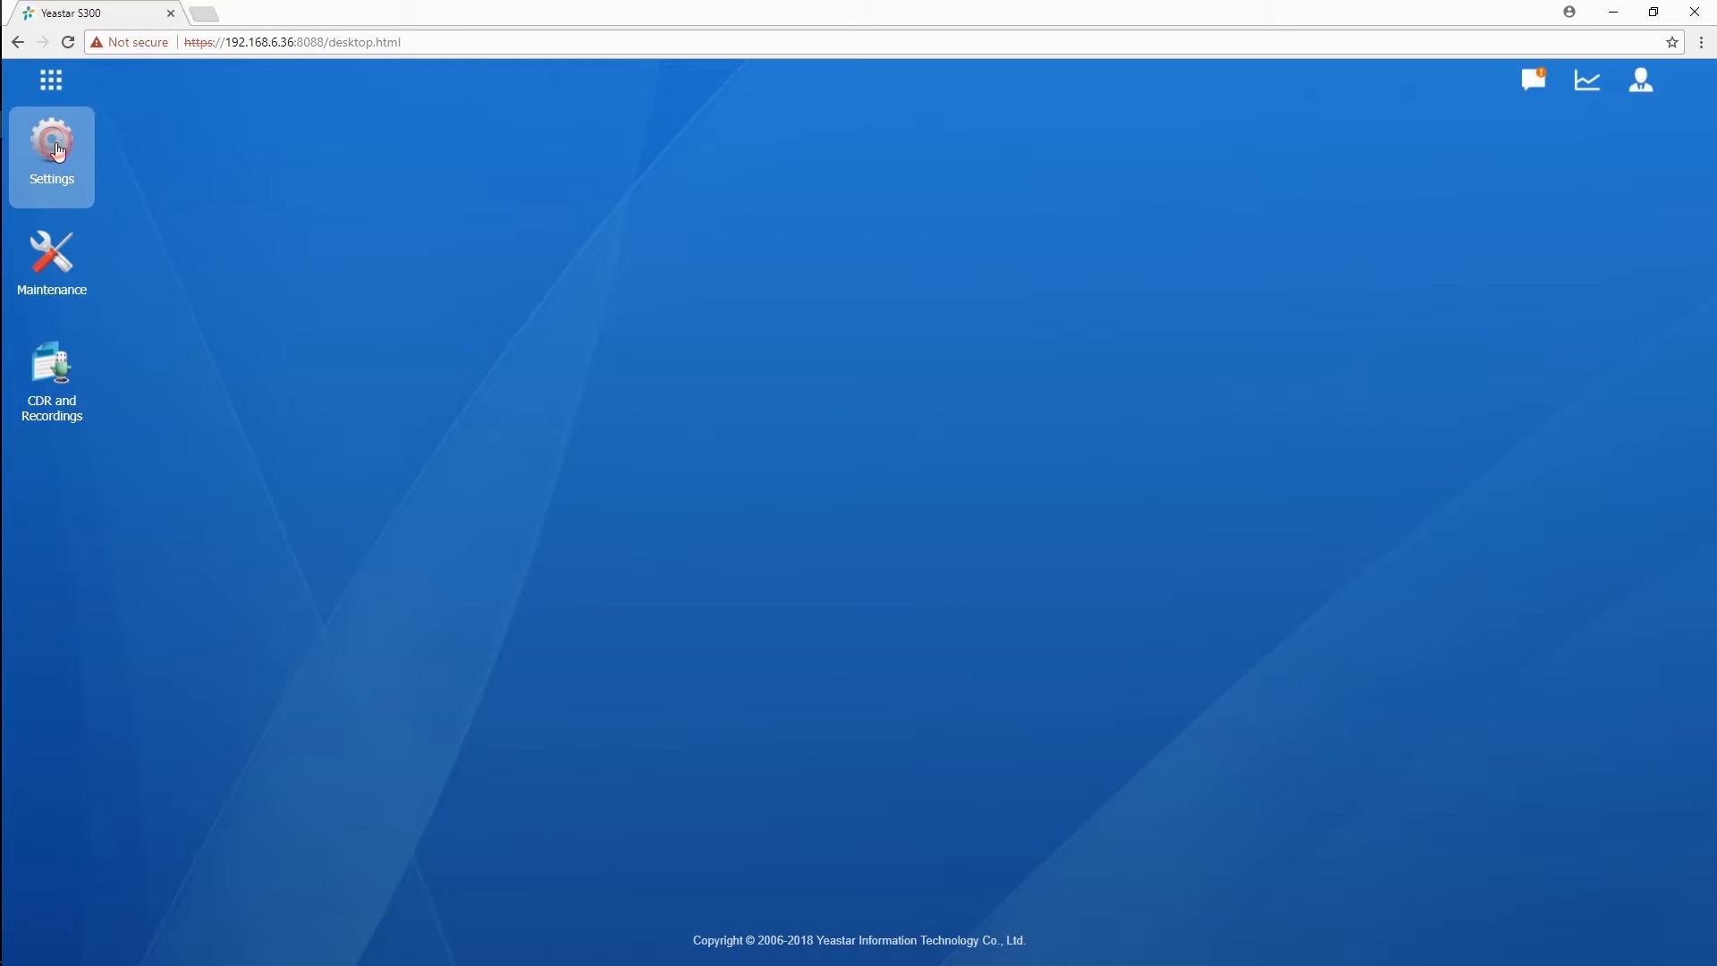
left_click(52, 157)
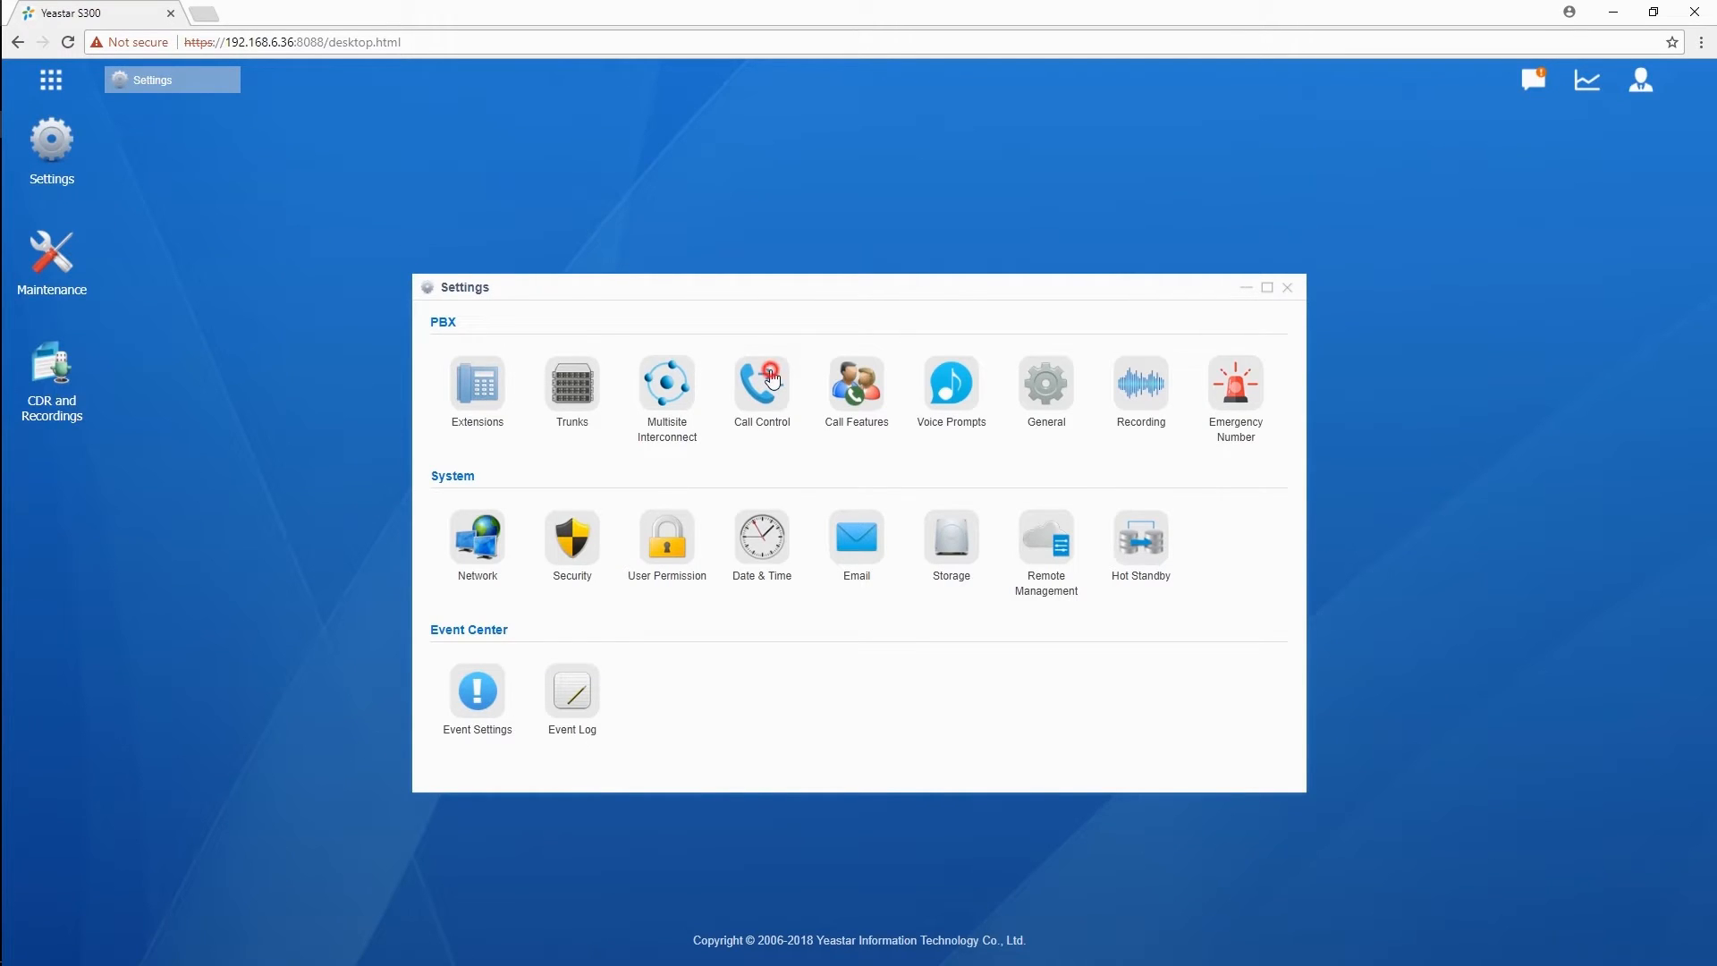
left_click(762, 383)
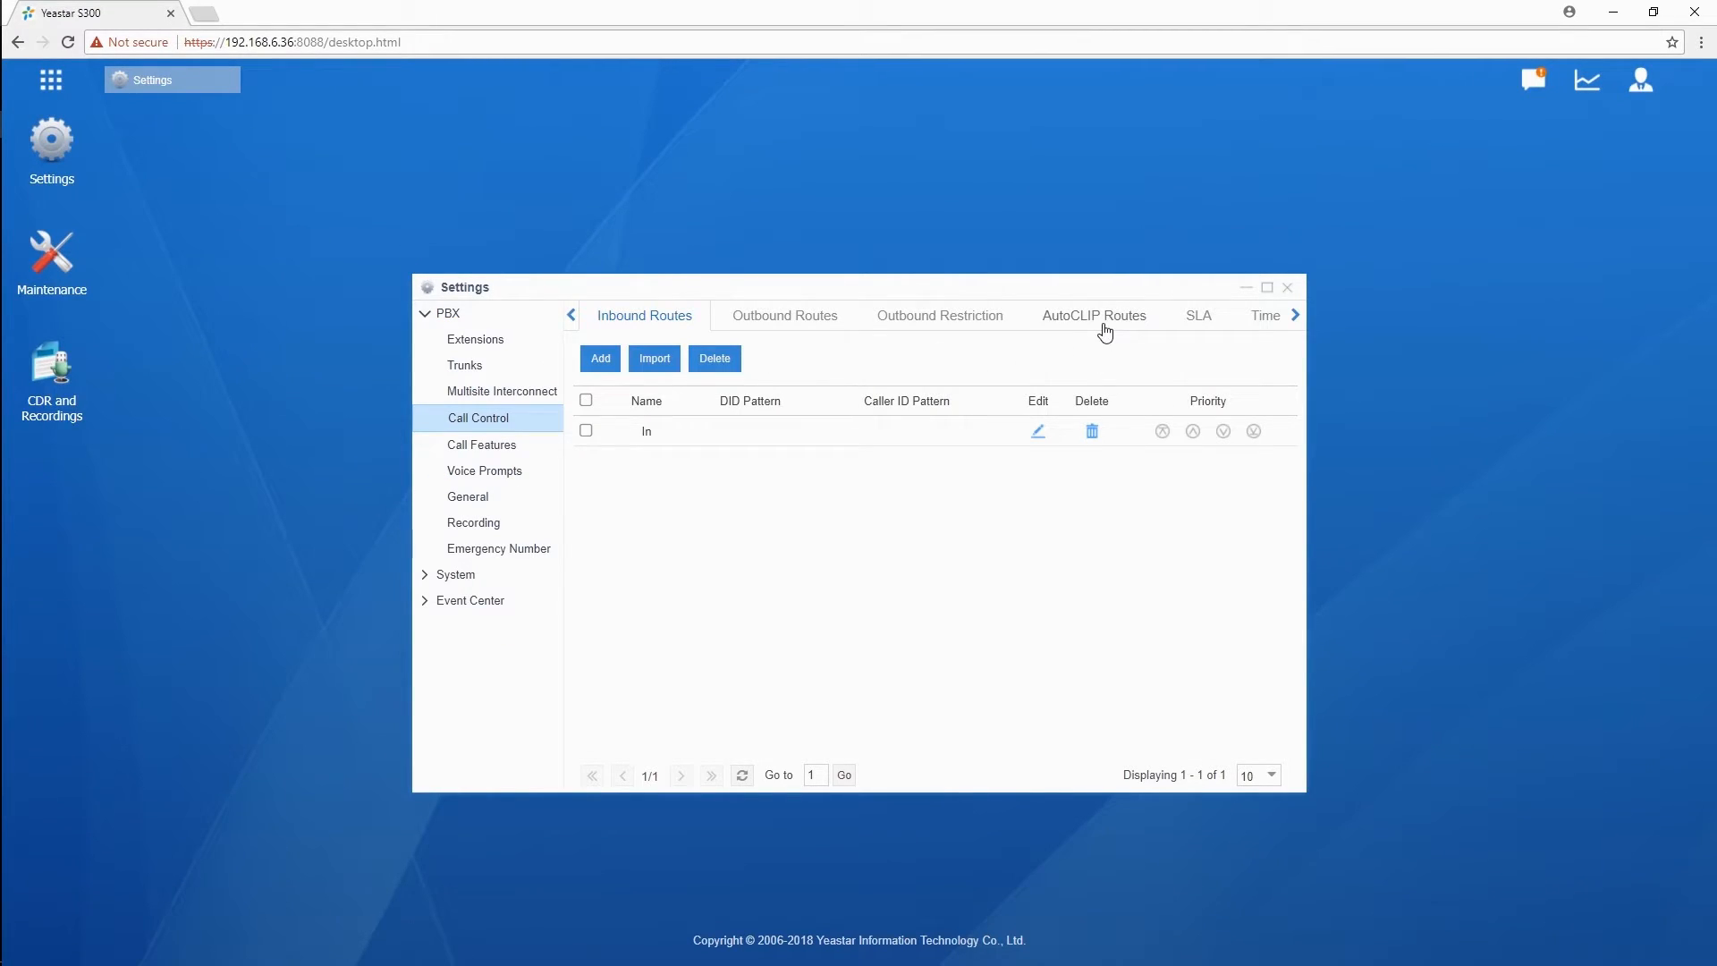
left_click(1093, 314)
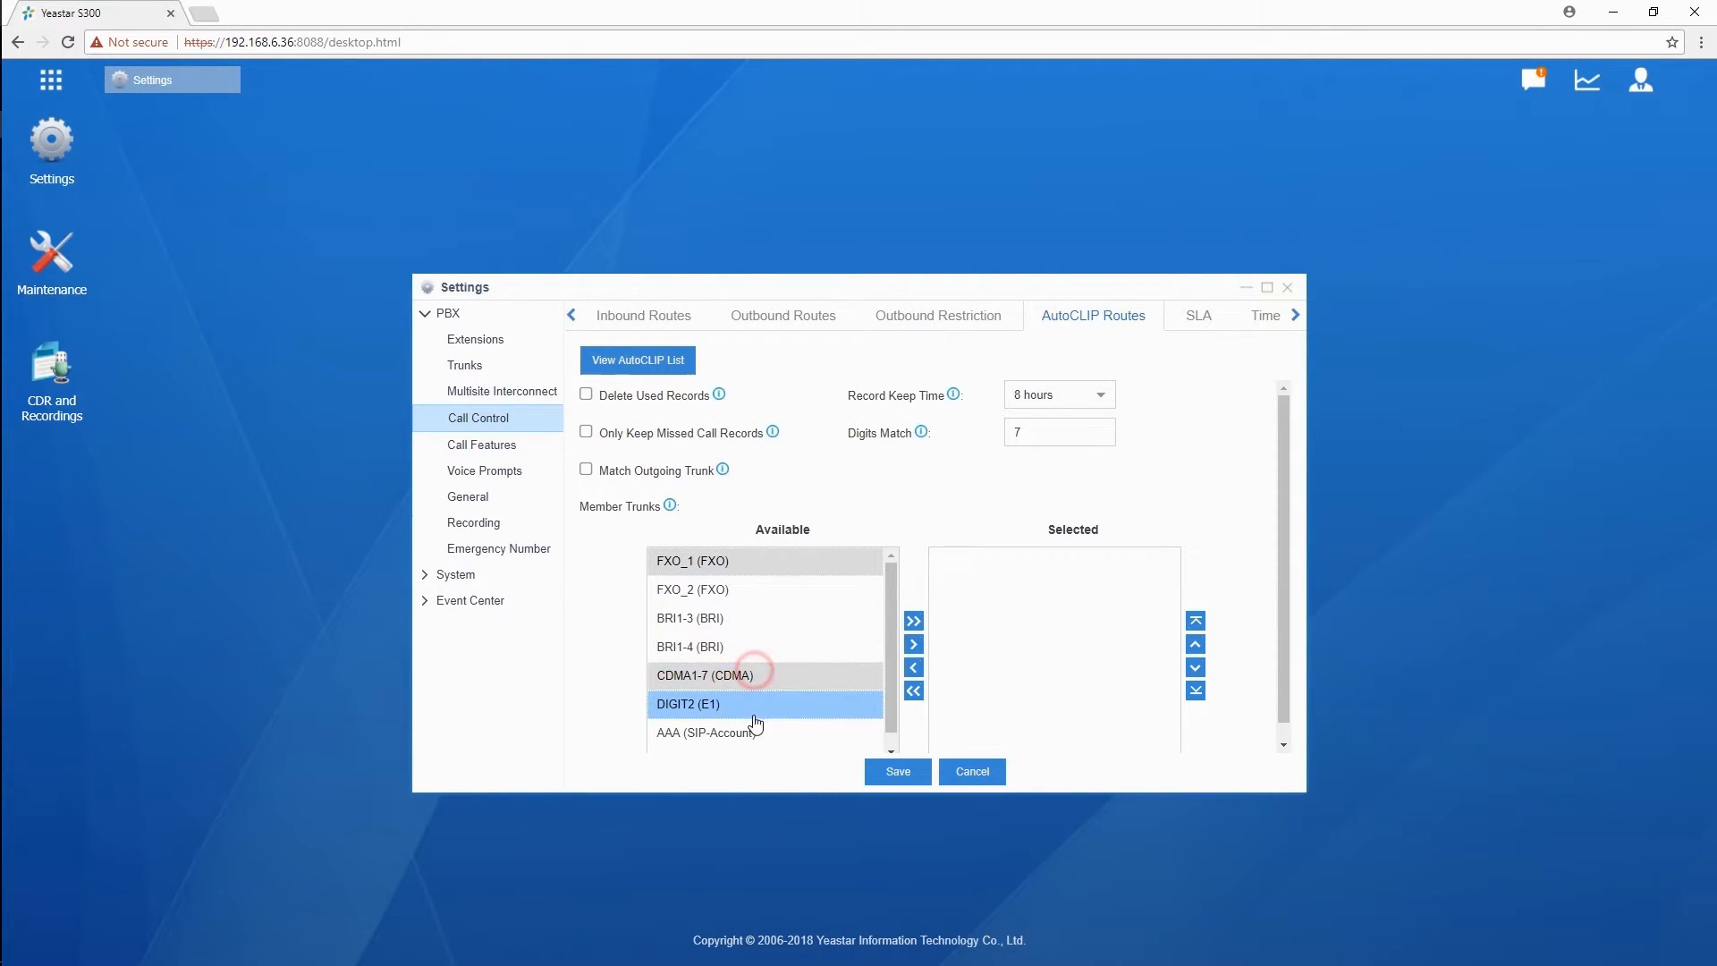
left_click(914, 644)
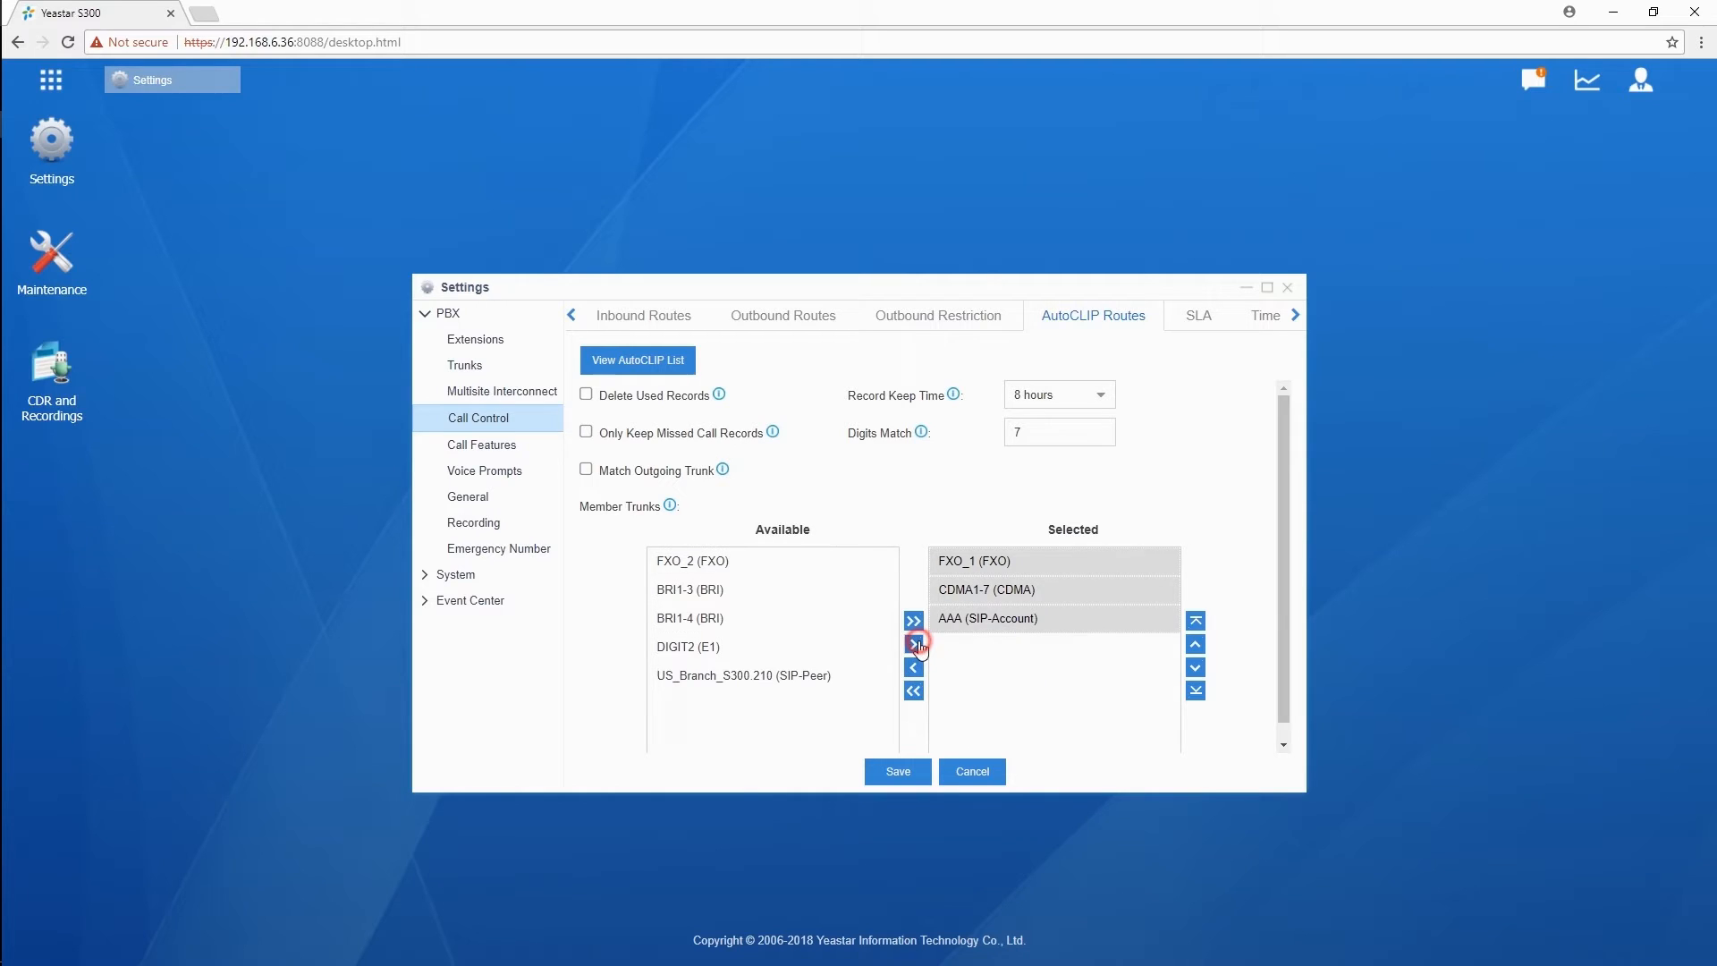
left_click(914, 642)
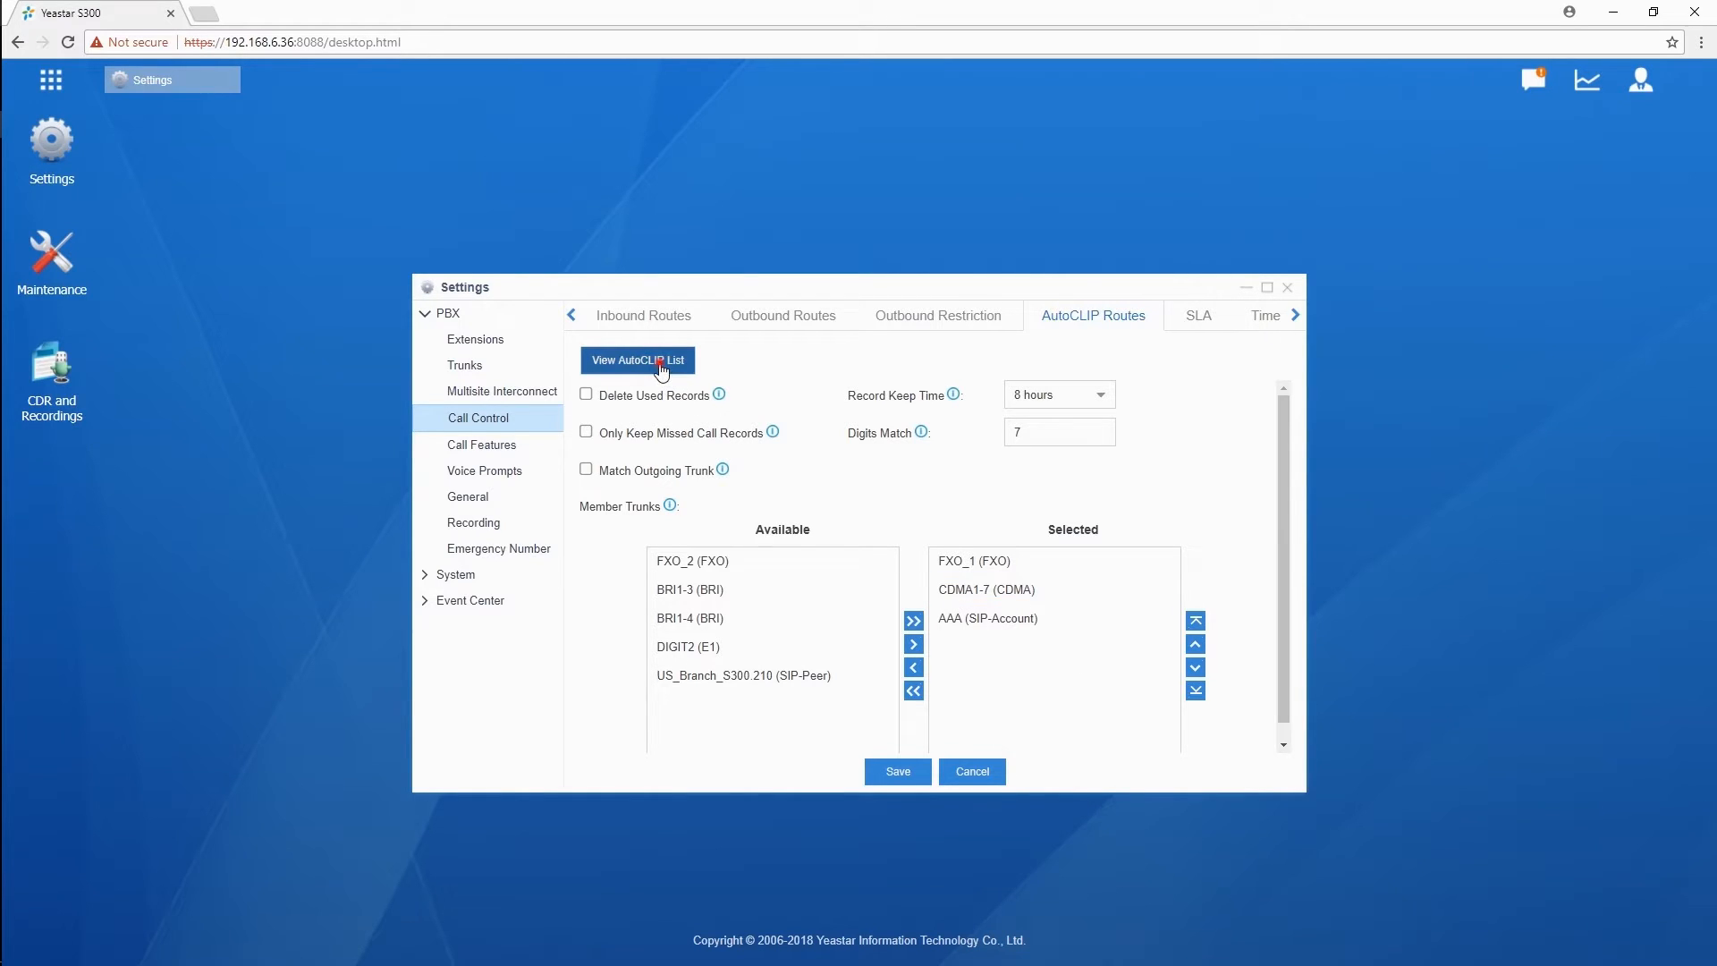
left_click(639, 359)
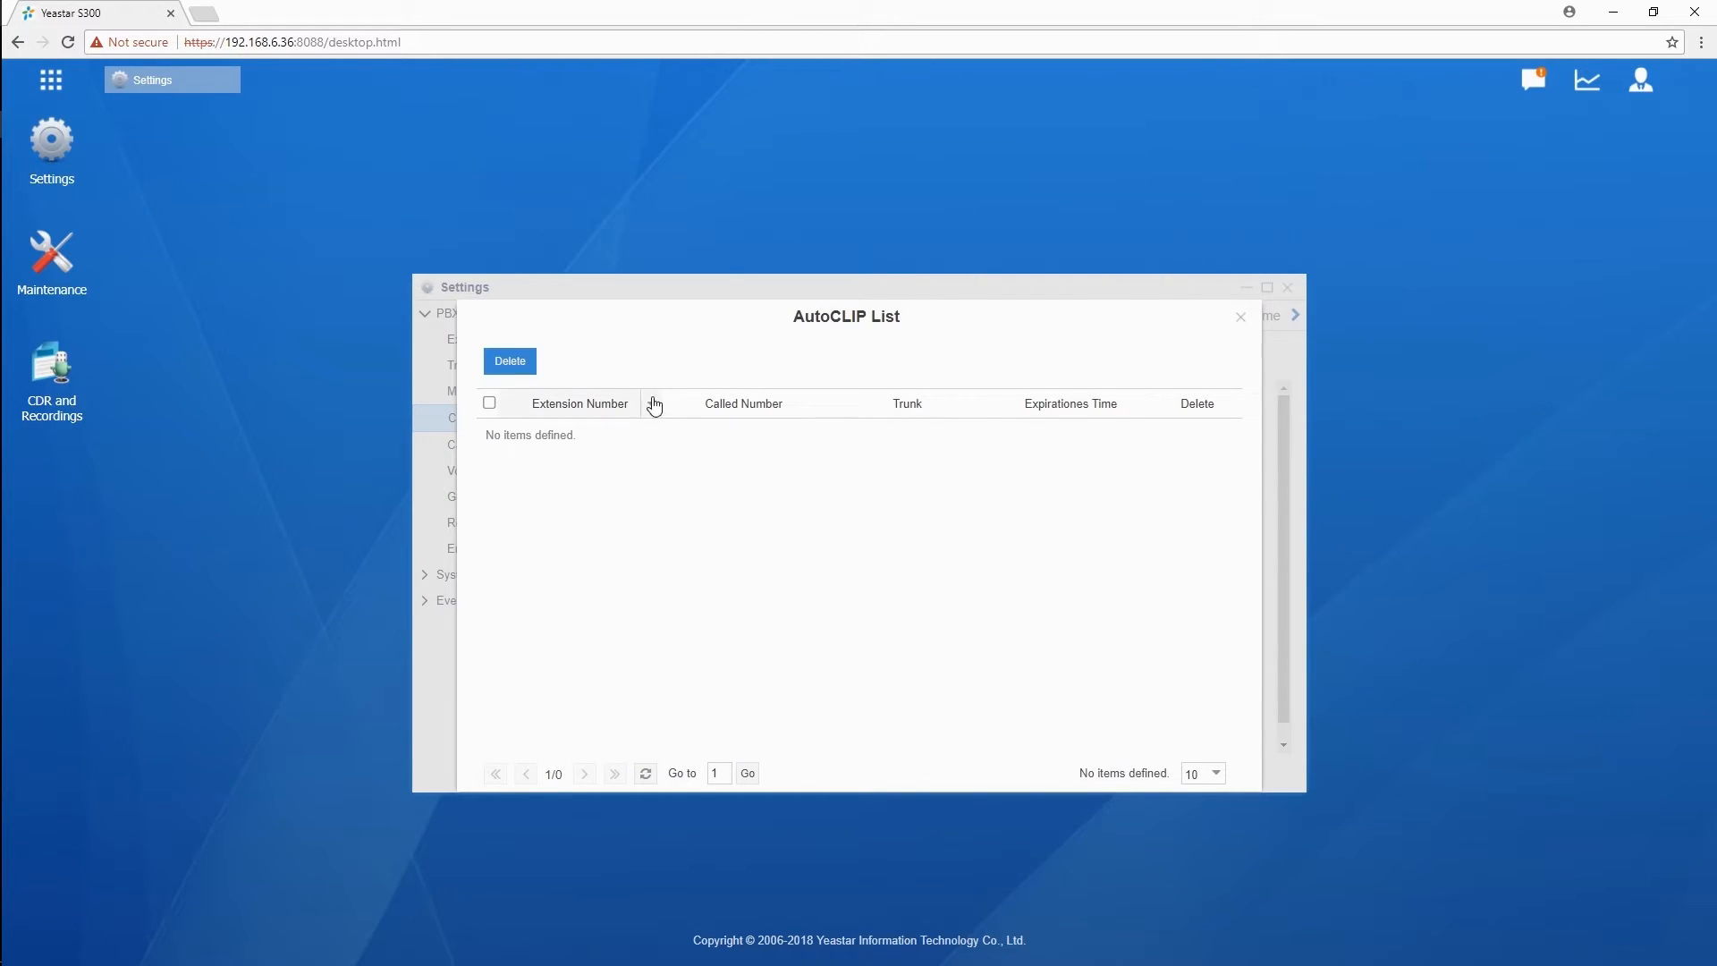
mouse_move(617, 456)
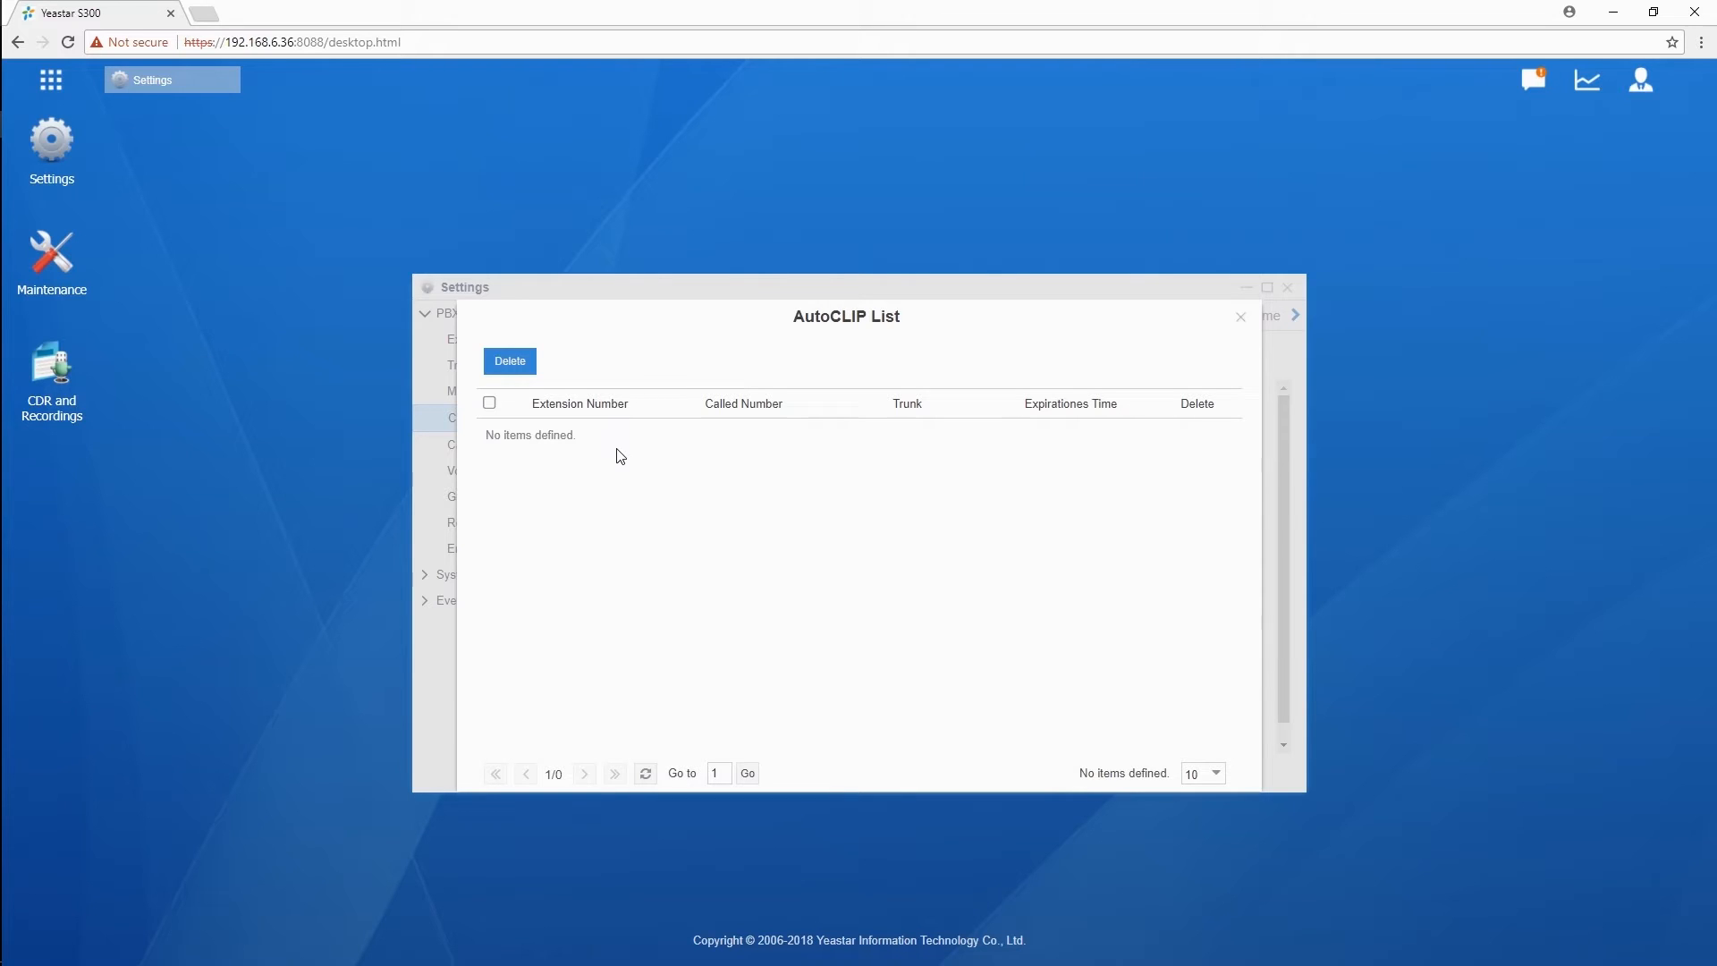
mouse_move(1238, 323)
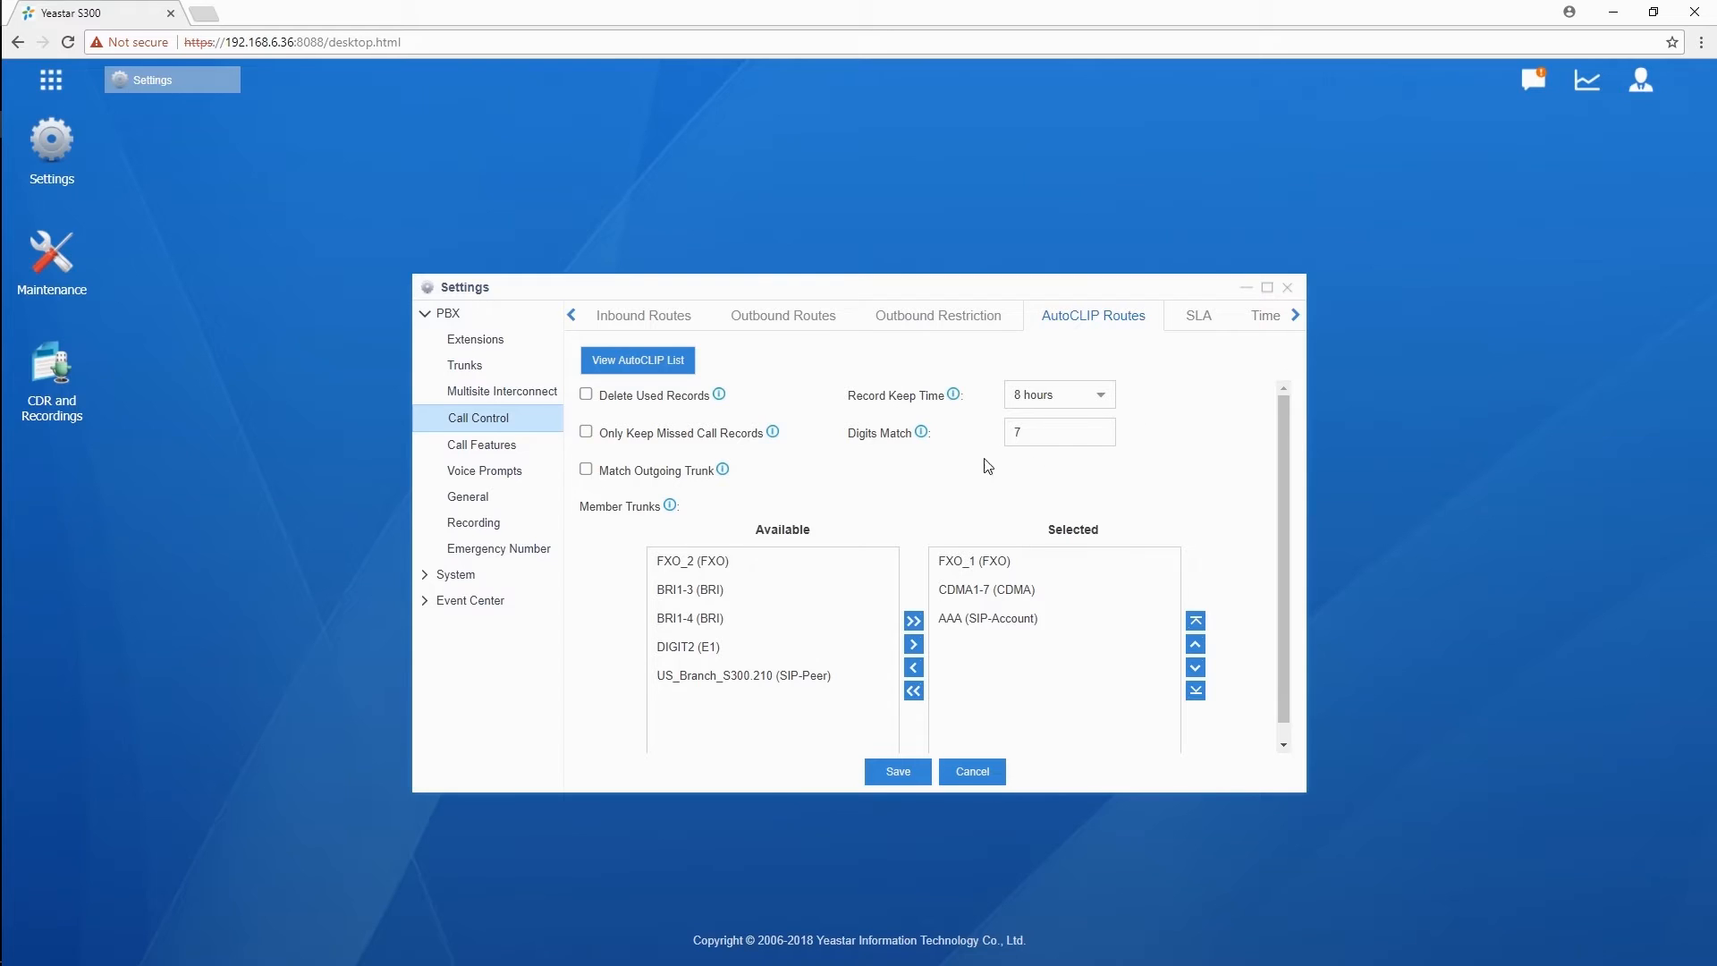
mouse_move(721, 397)
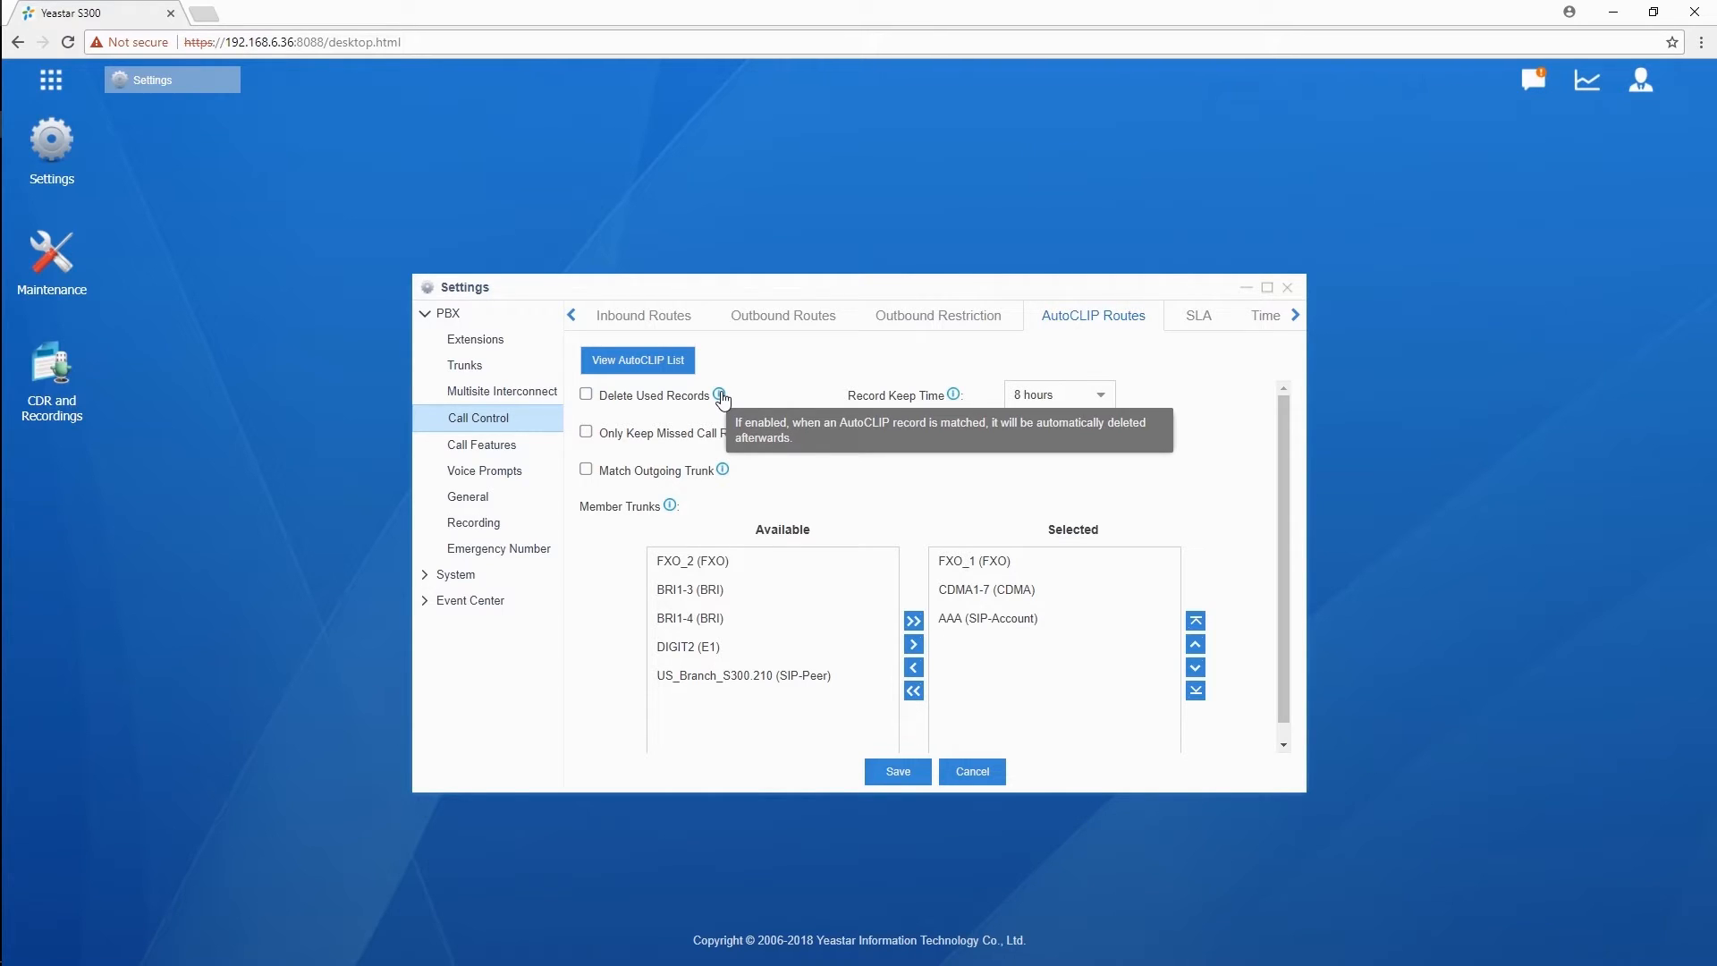
mouse_move(798, 398)
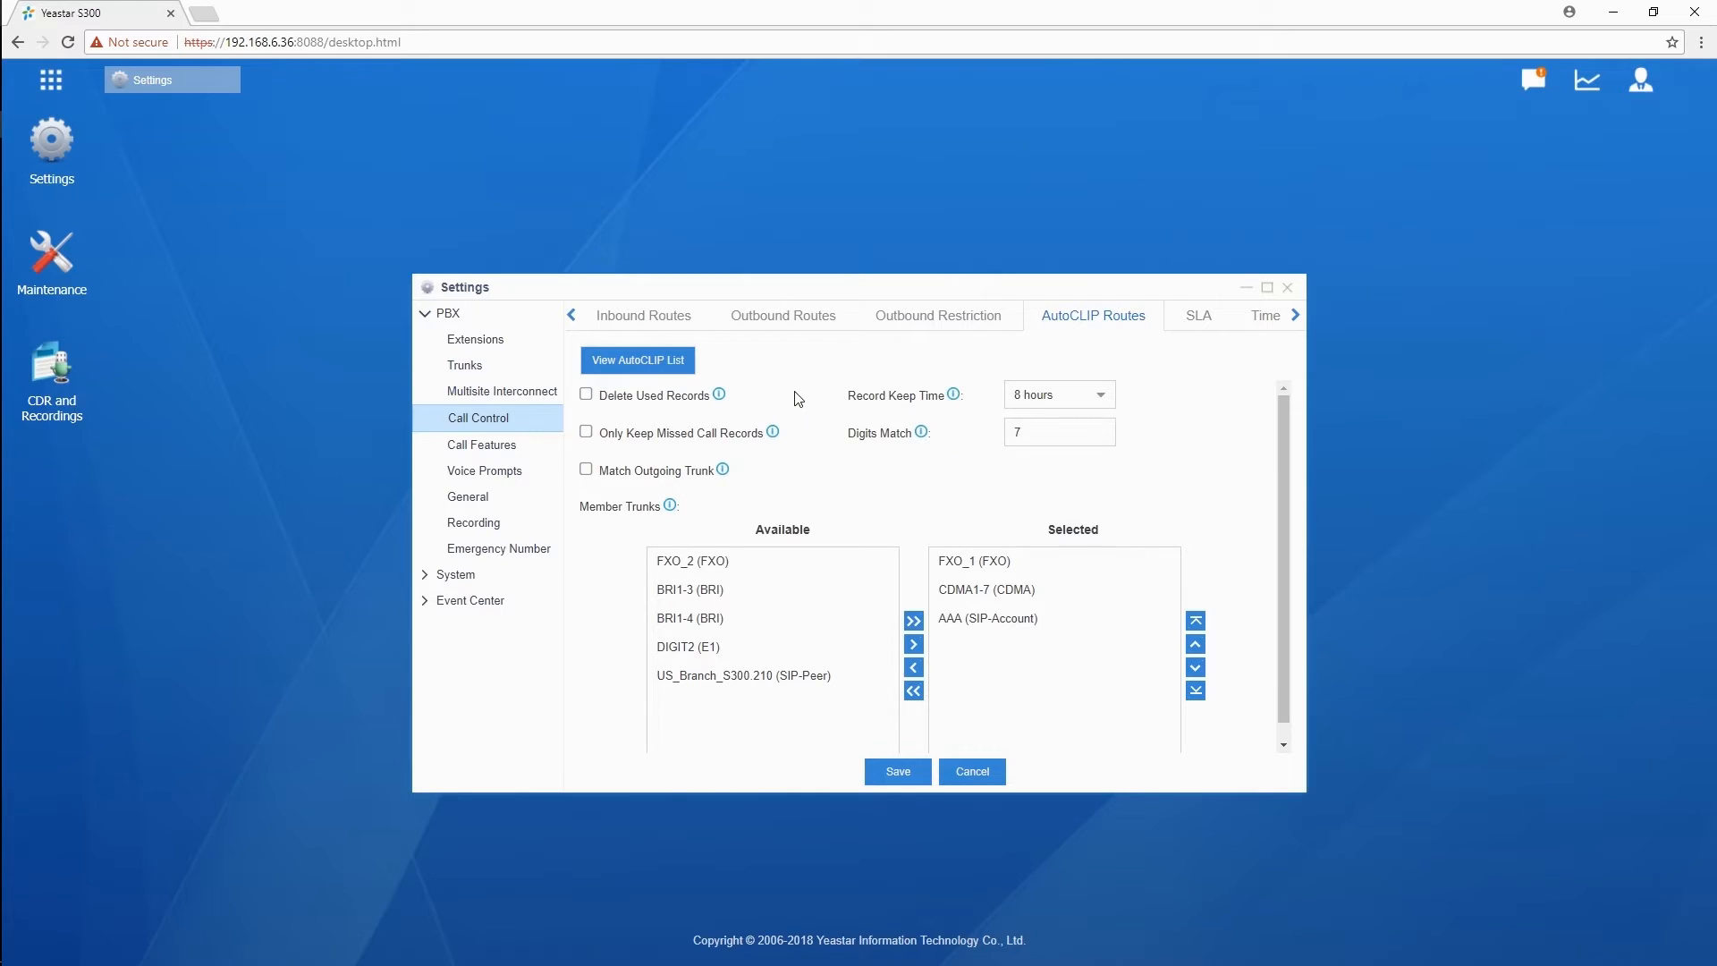
mouse_move(772, 431)
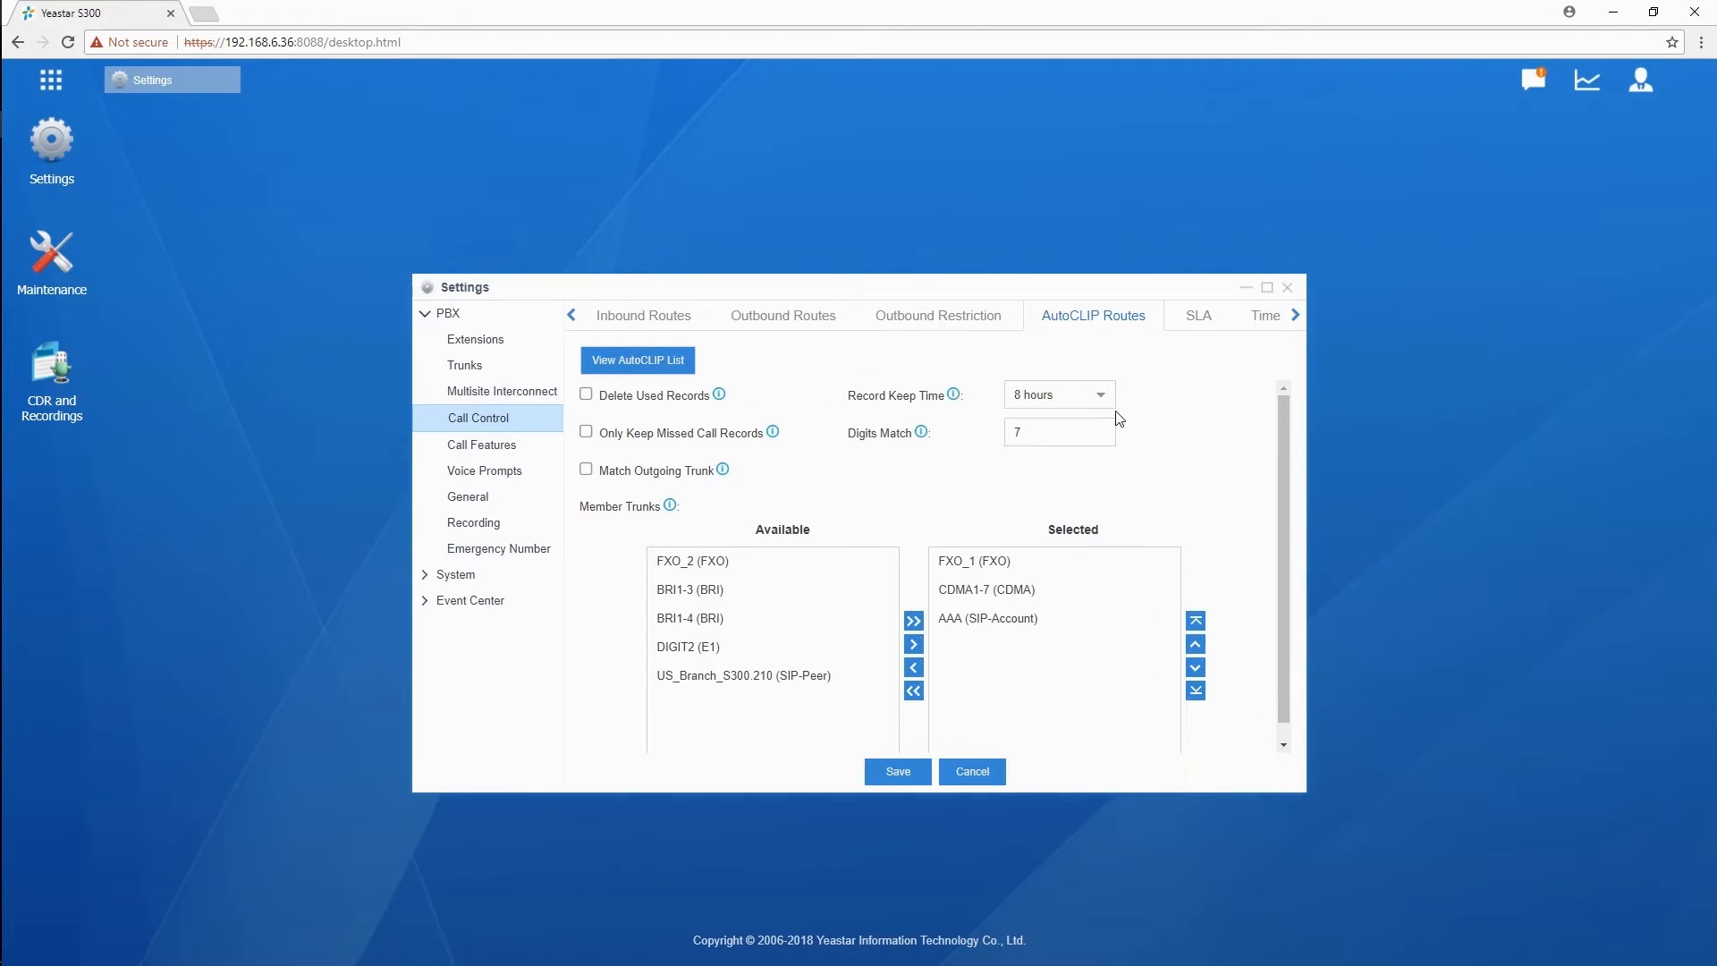
left_click(1100, 393)
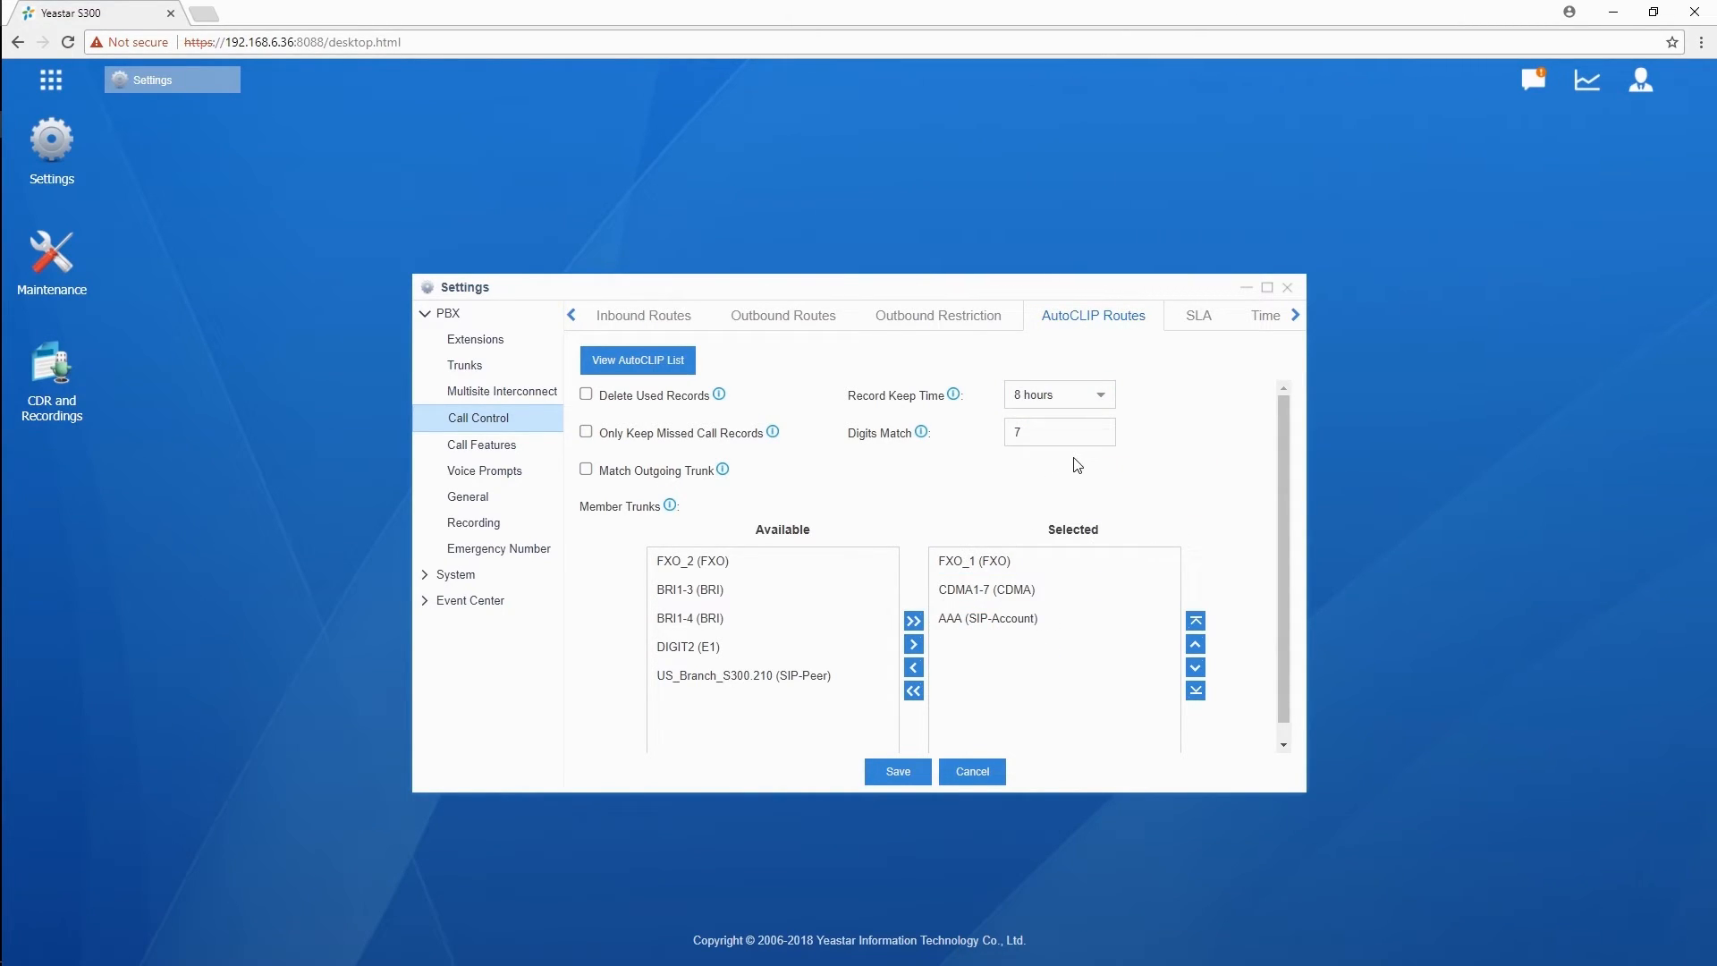
mouse_move(923, 433)
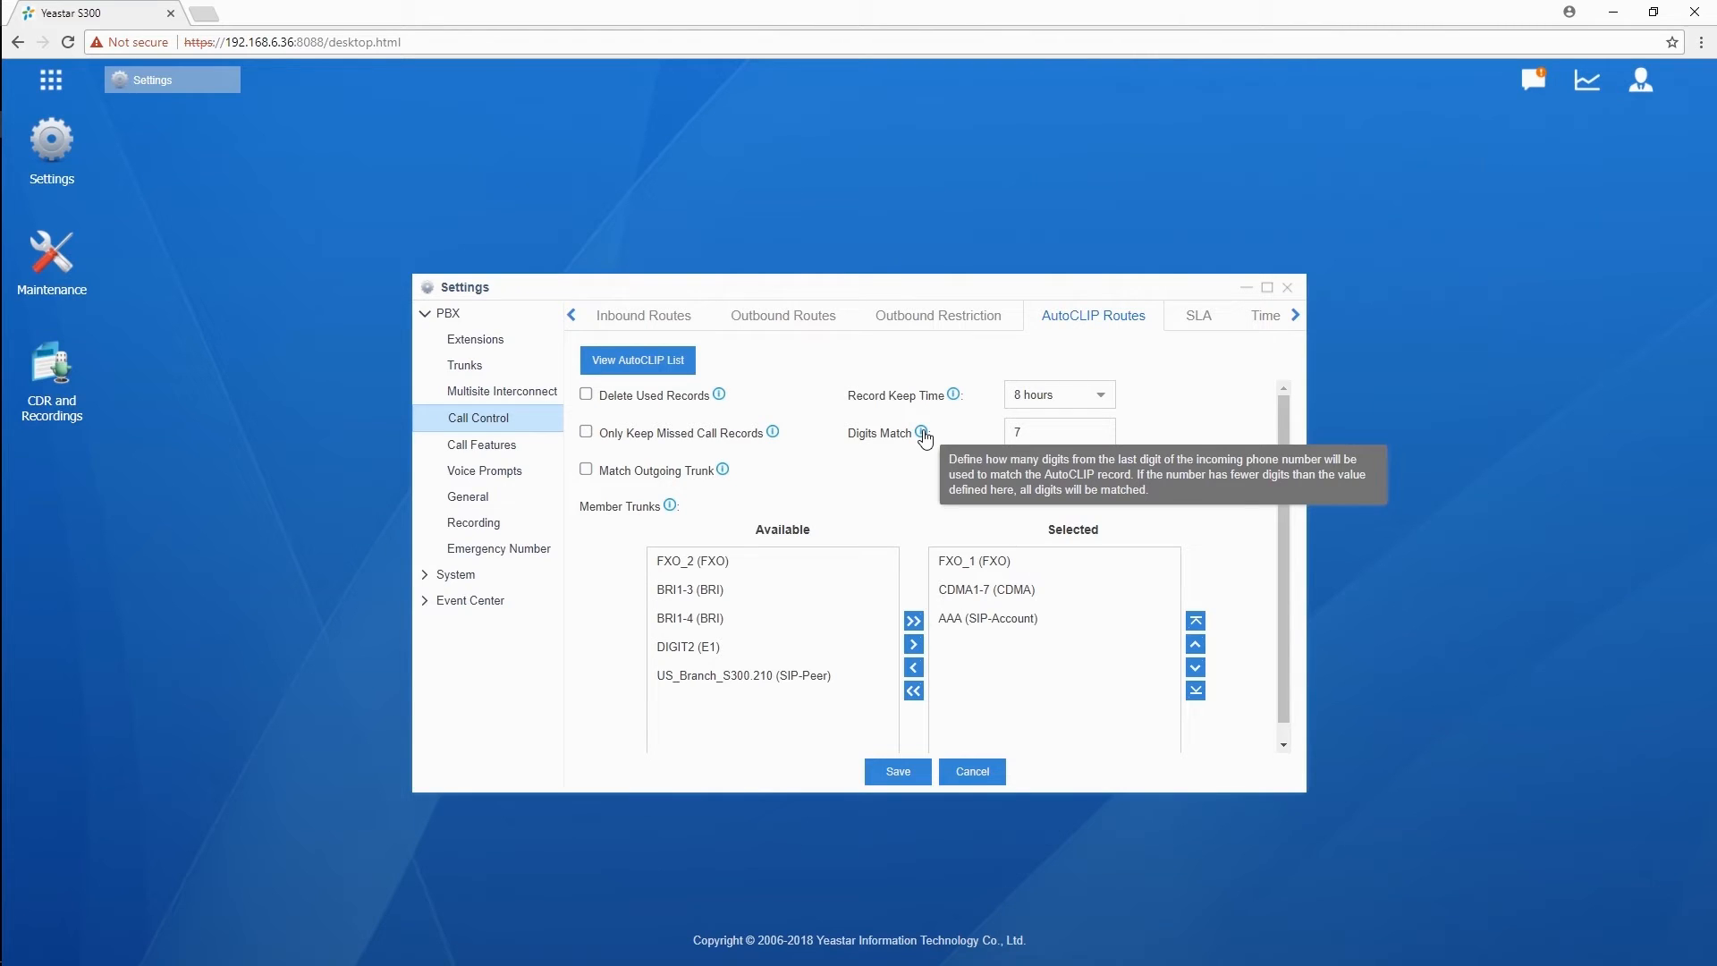
- Change the AutoCLIP Digits Match value from 7 to 11
left_click(1052, 431)
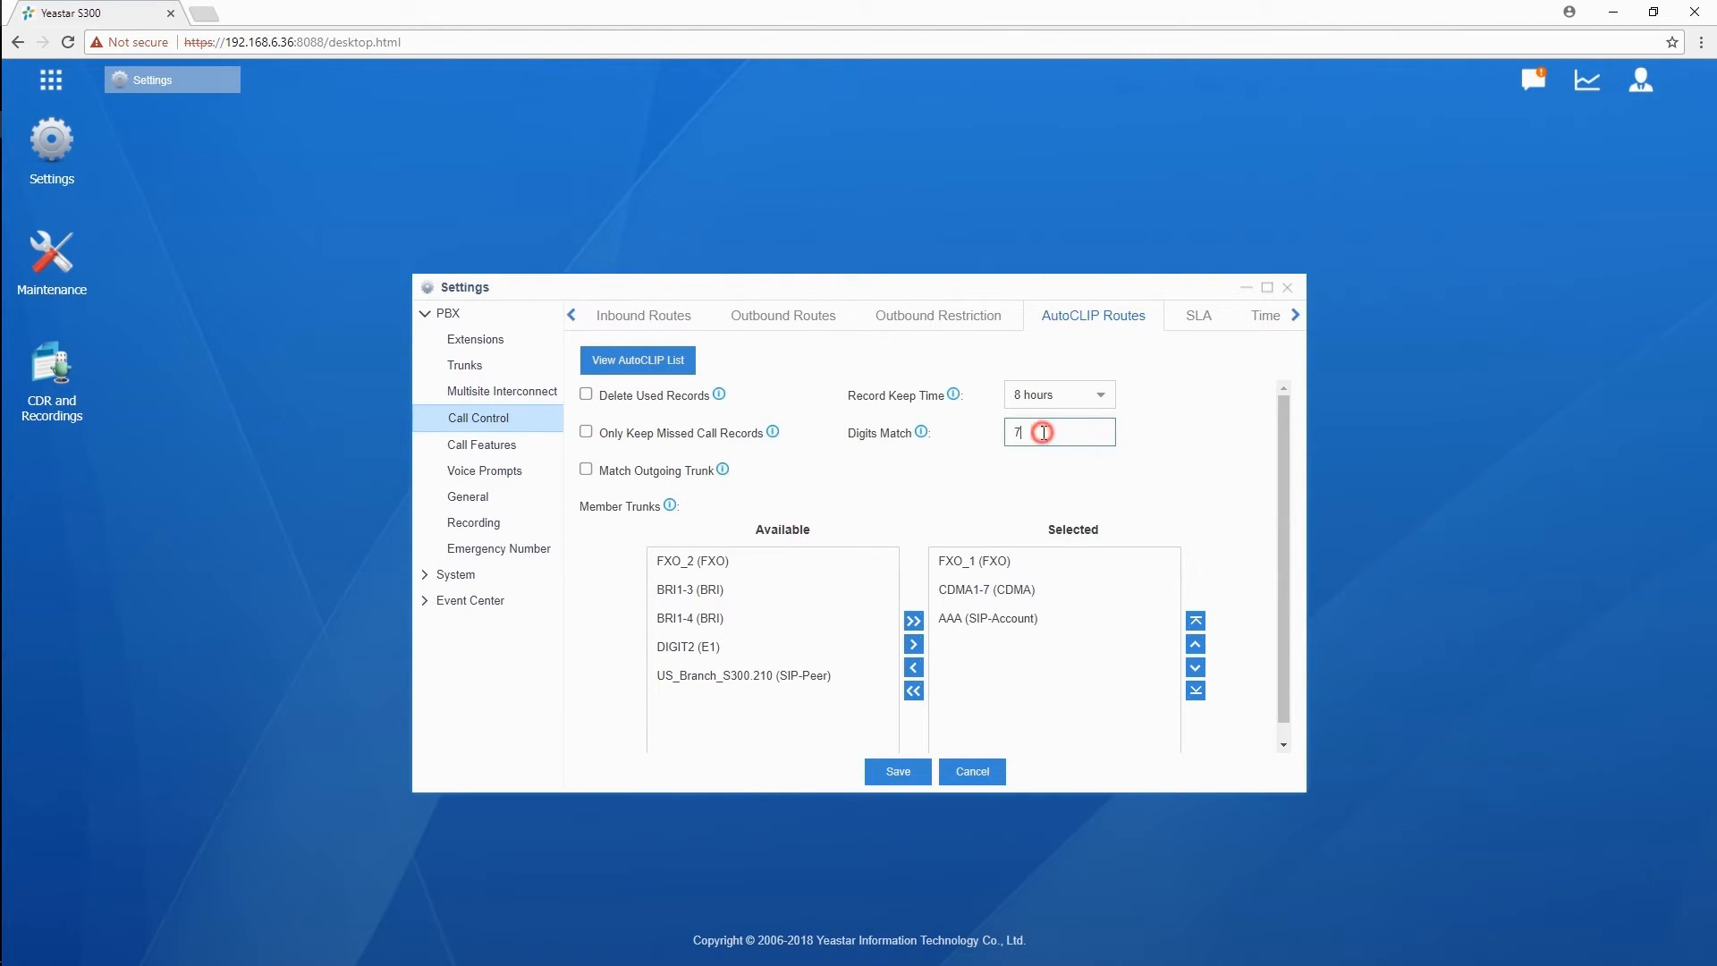
type("11")
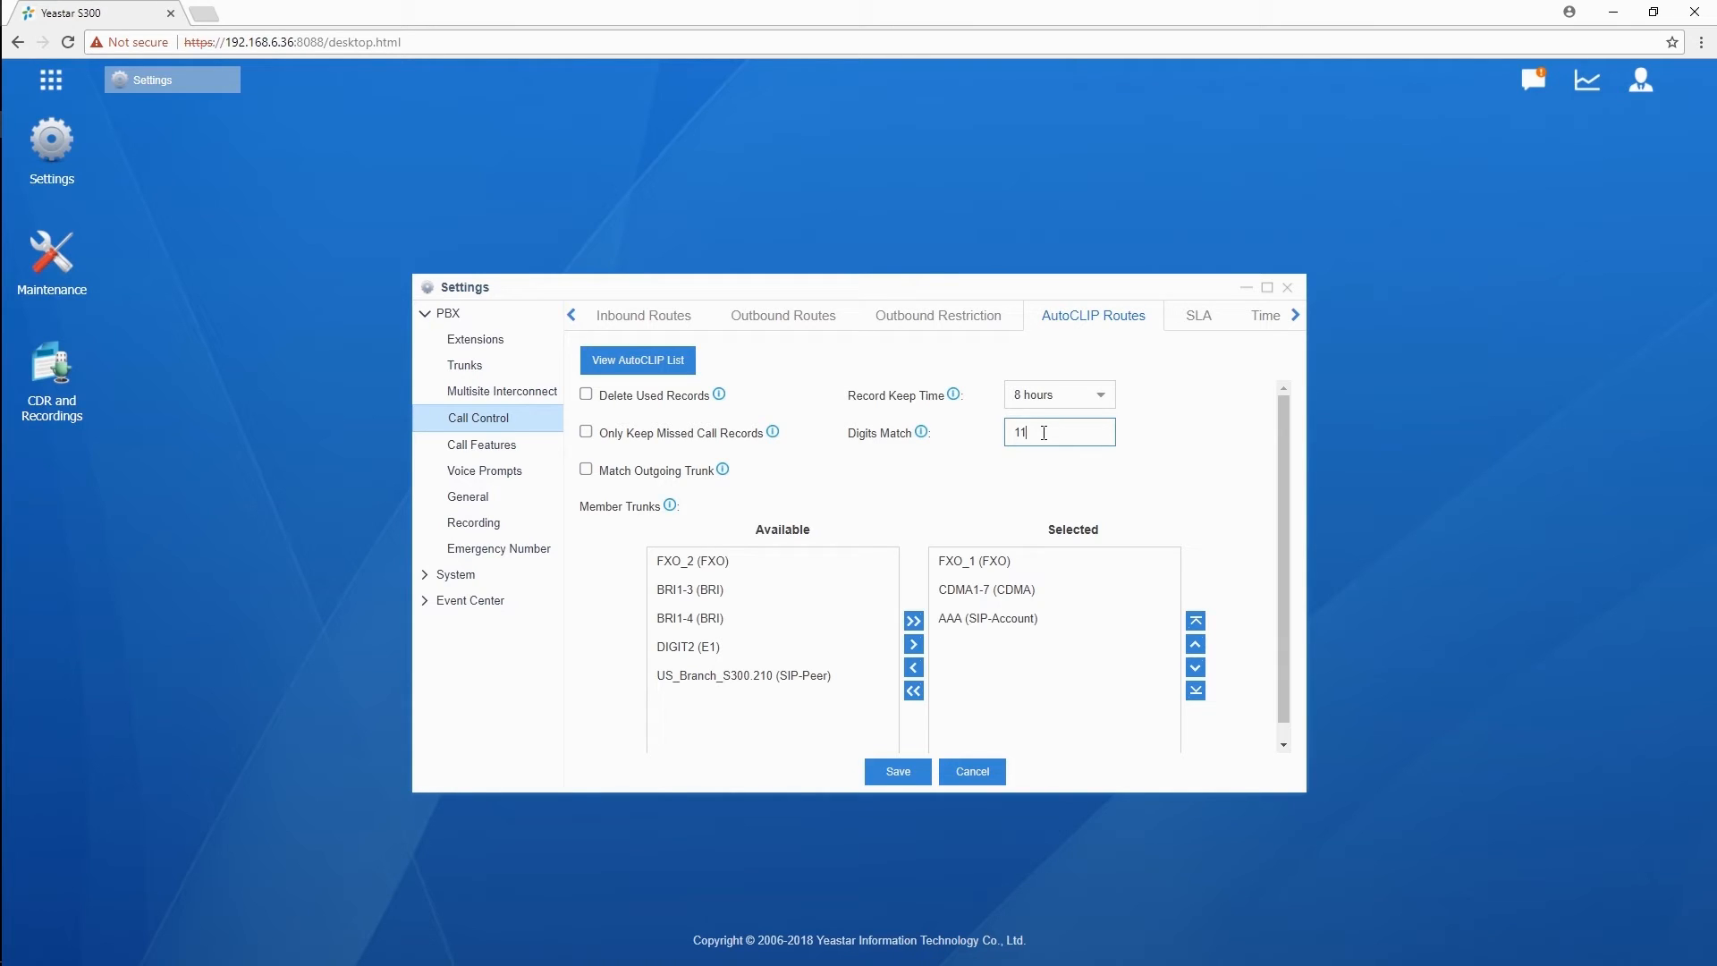
mouse_move(964, 452)
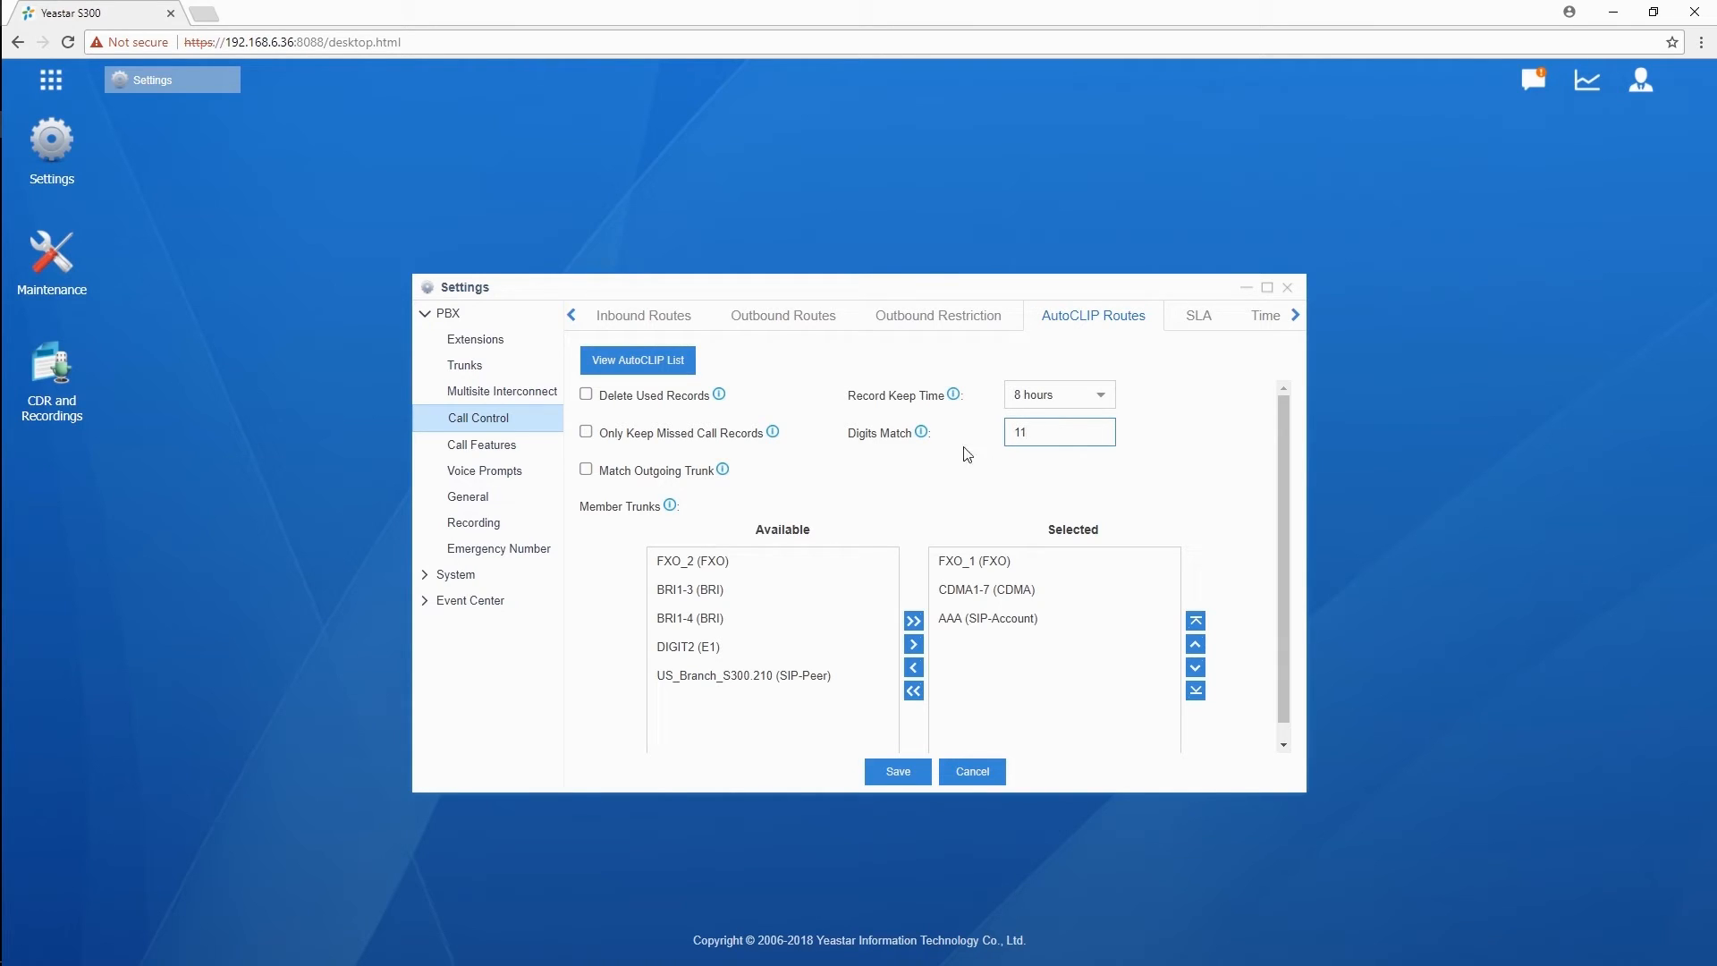
mouse_move(721, 470)
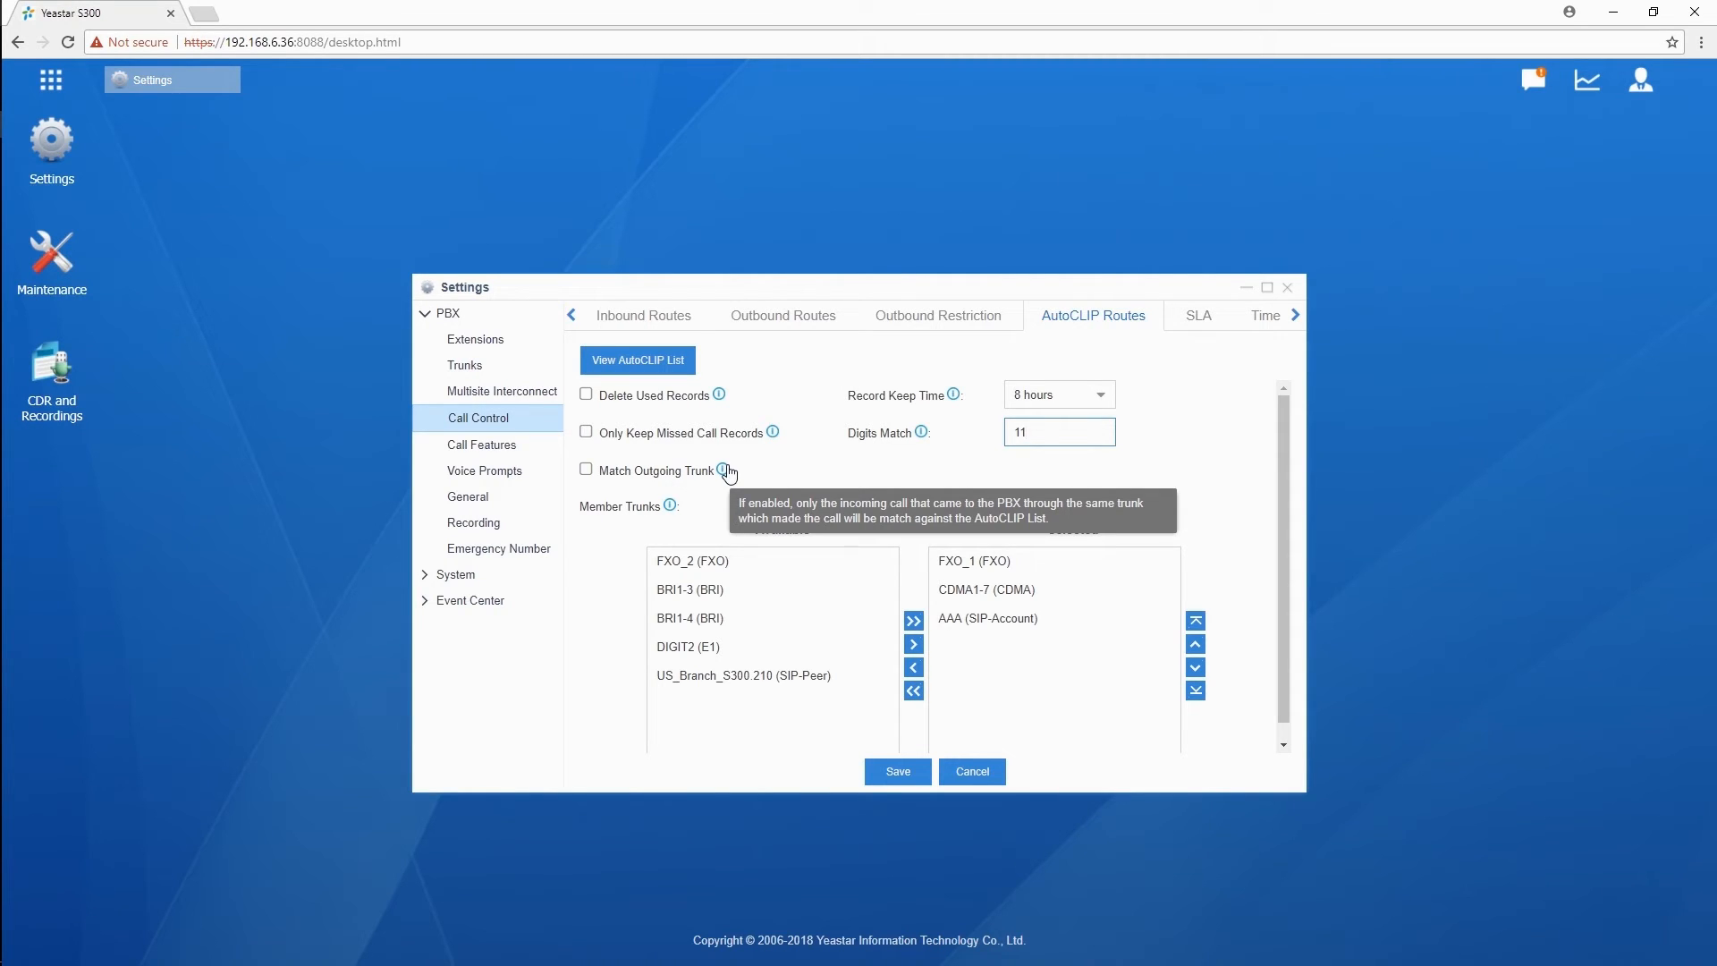
left_click(1057, 431)
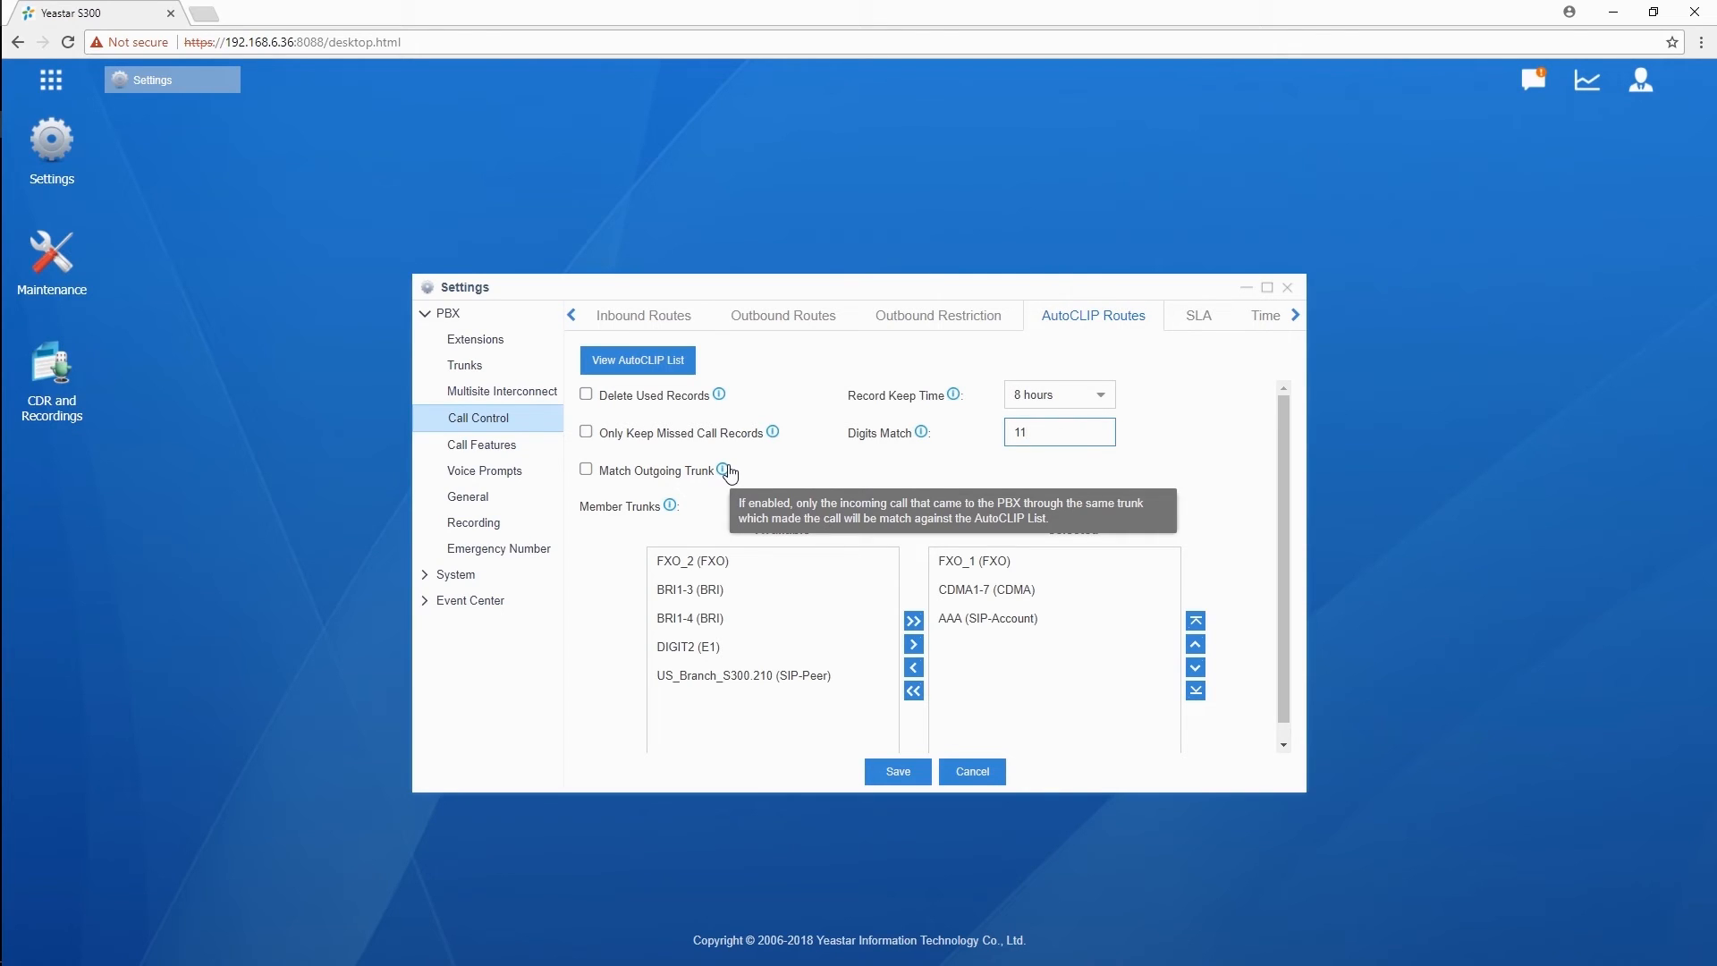
left_click(1007, 589)
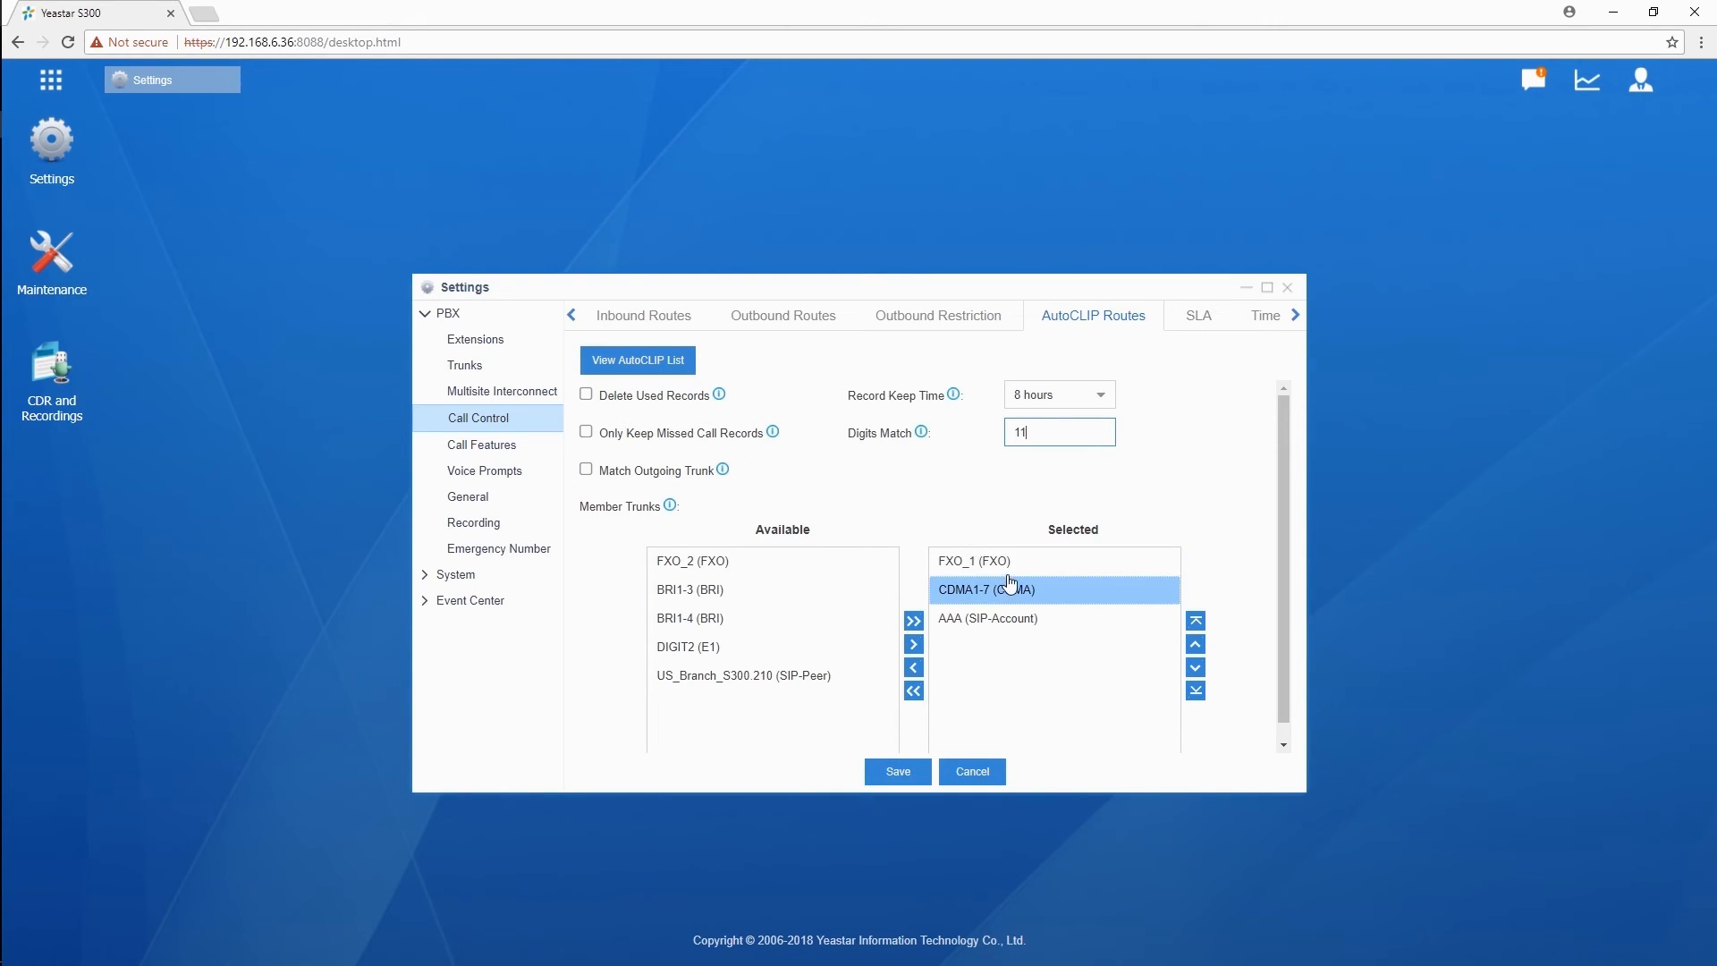